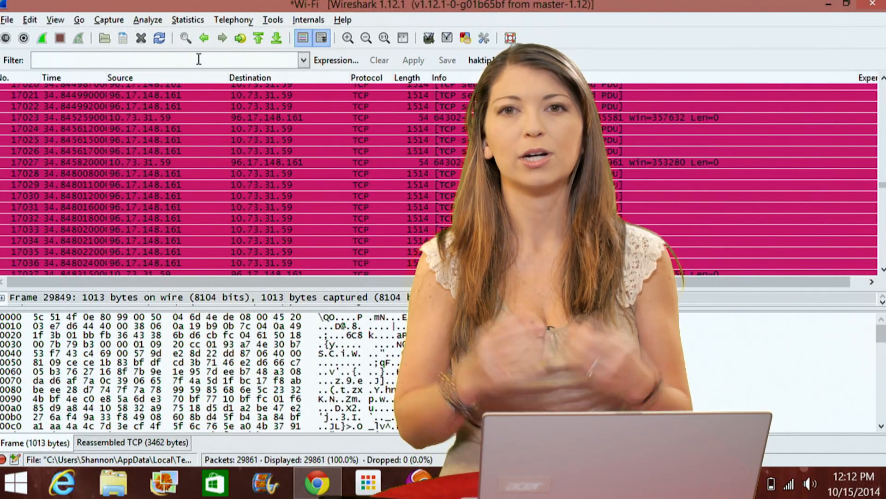
# Enter the display filter ip.src == 96.17.148.161 and apply it.
pyautogui.write('ip.src')
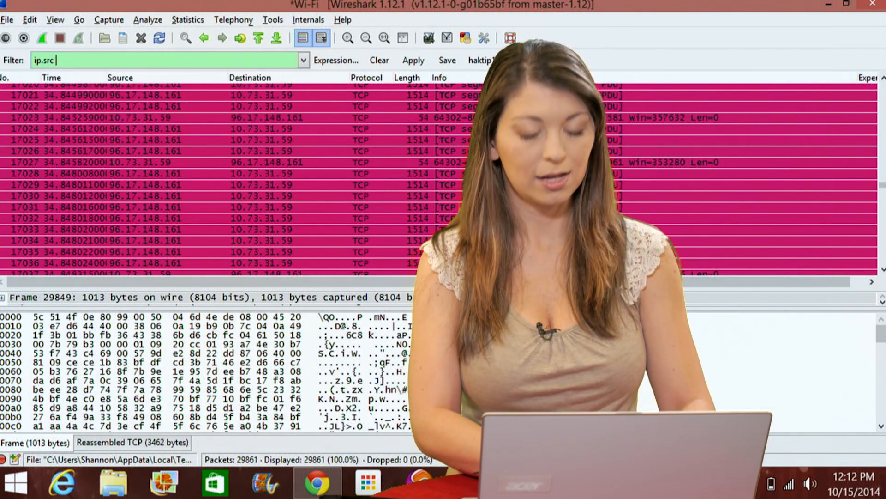
pyautogui.write('== 96.17.148.161')
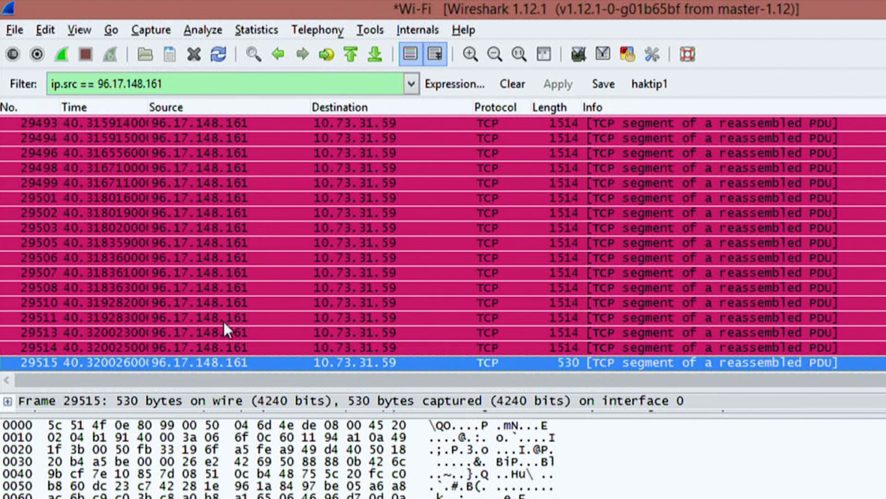
pyautogui.moveTo(194, 82)
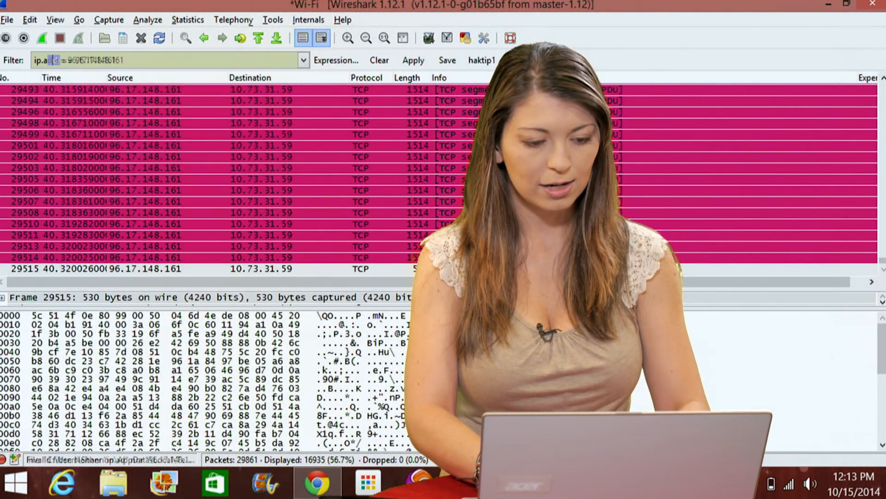
# Apply the edited ip.addr == 96.17.148.161 filter.
pyautogui.click(412, 60)
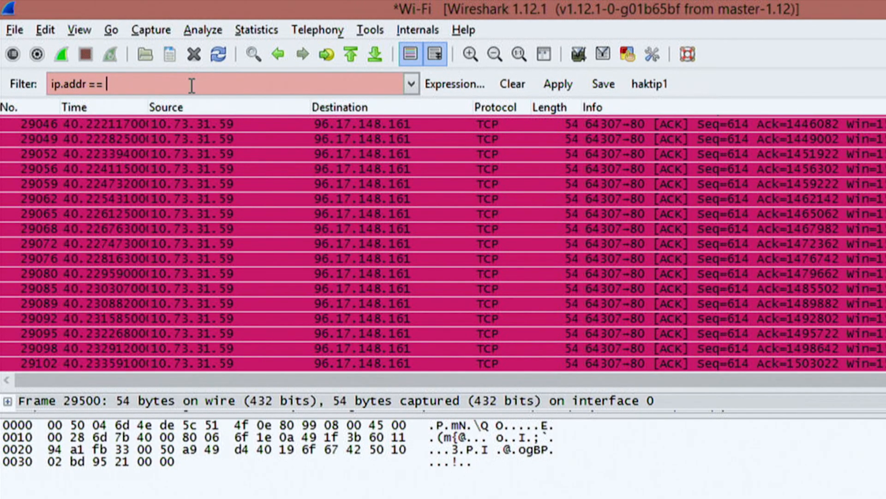
# Apply the subnet display filter ip.addr == 10.73.1.0/24.
pyautogui.write('10.73.1.0')
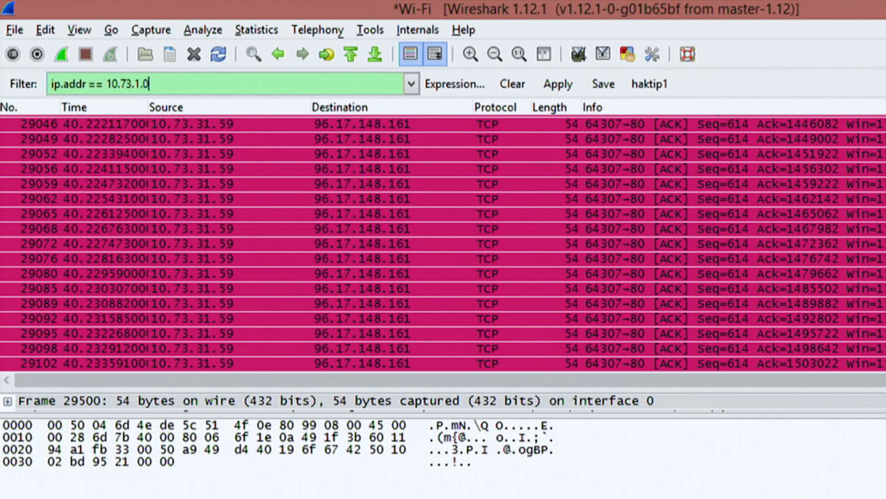
pyautogui.write('/24')
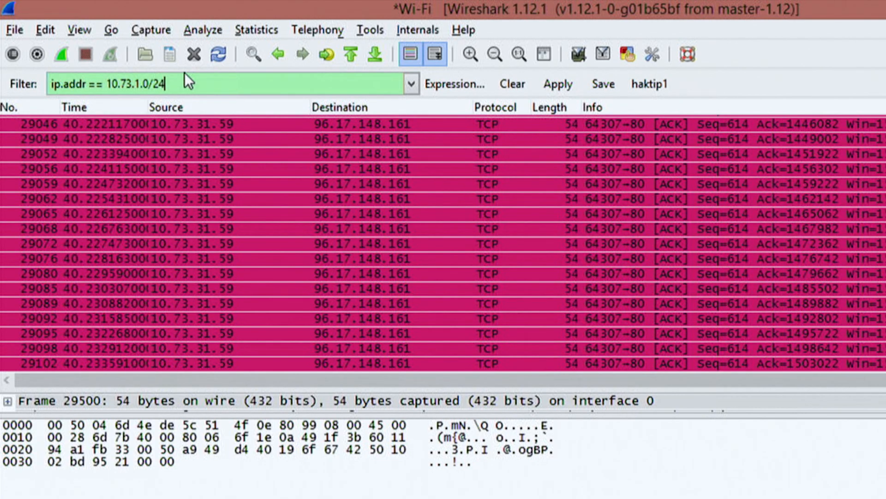
pyautogui.click(557, 84)
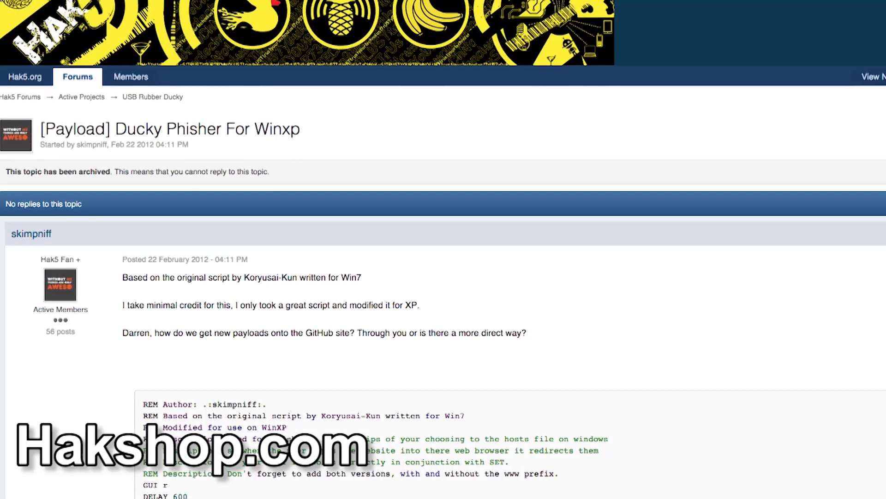
# Scroll the Ducky Phisher For Winxp thread down to its payload script.
pyautogui.scroll(-3)
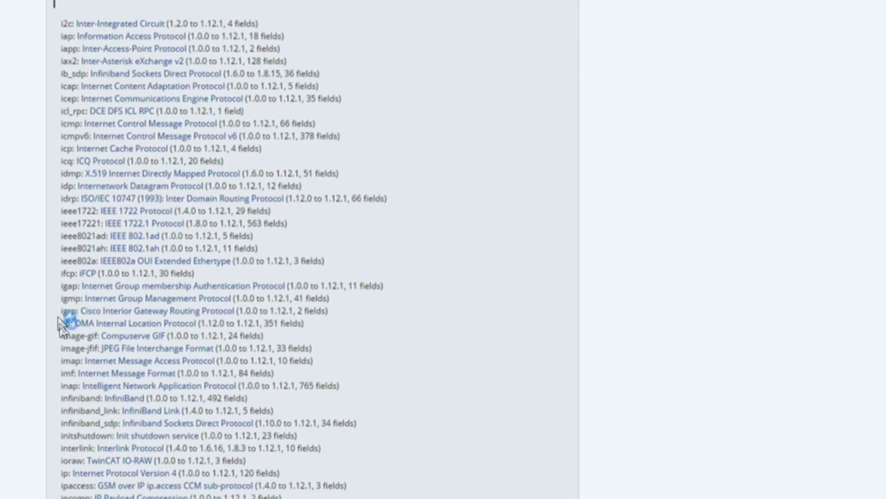
pyautogui.moveTo(61, 205)
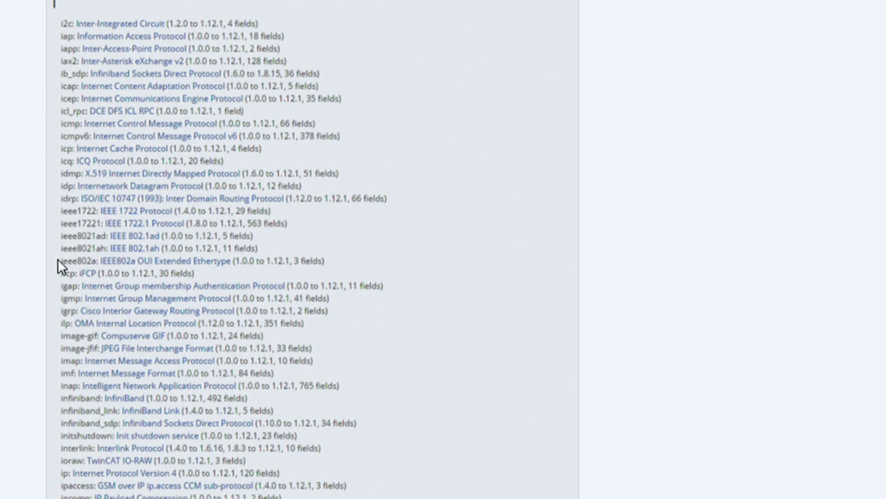
# Browse the Internet Protocol Version 4 ip.* field table, then enter an 'ip' filter.
pyautogui.scroll(-3)
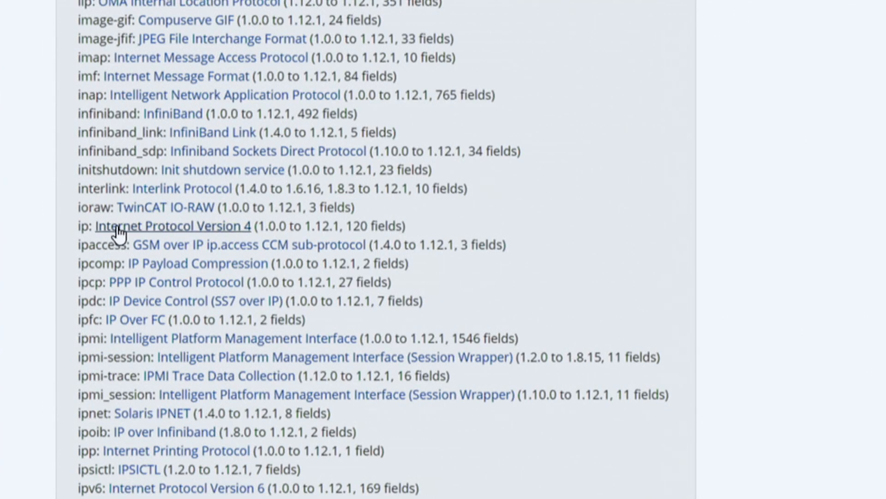
pyautogui.click(172, 225)
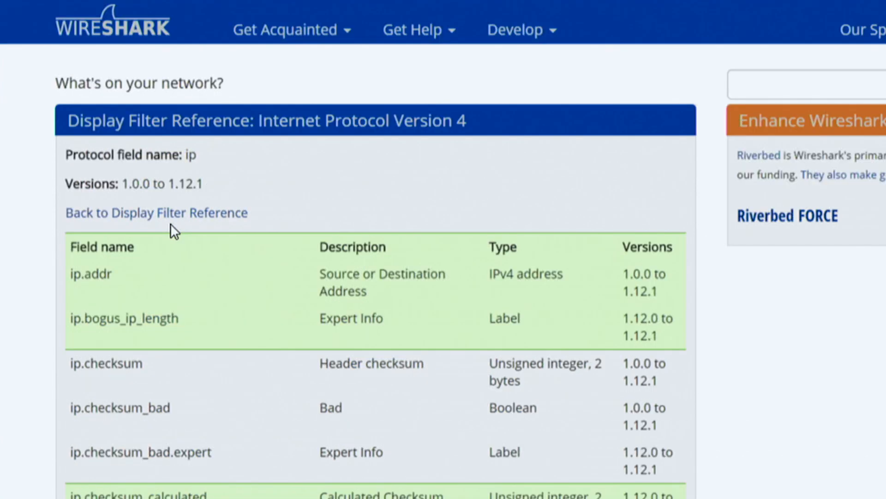
pyautogui.scroll(-3)
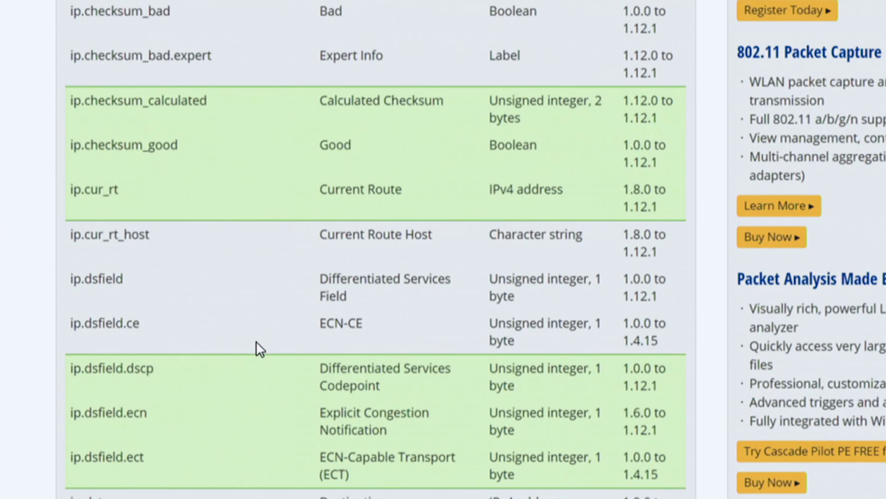
pyautogui.scroll(-3)
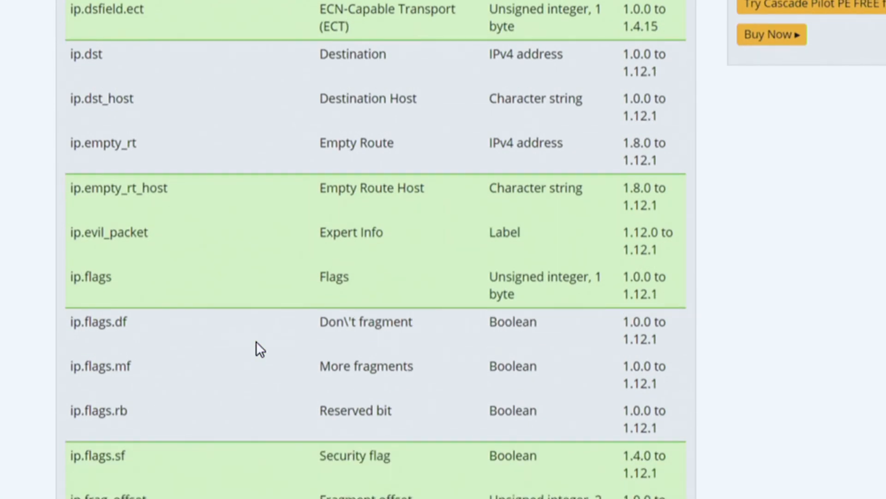
pyautogui.scroll(-3)
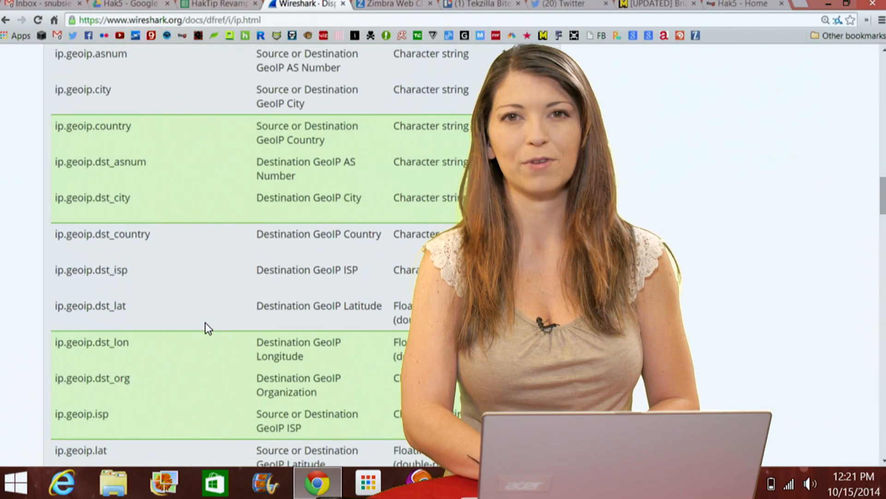
pyautogui.scroll(-3)
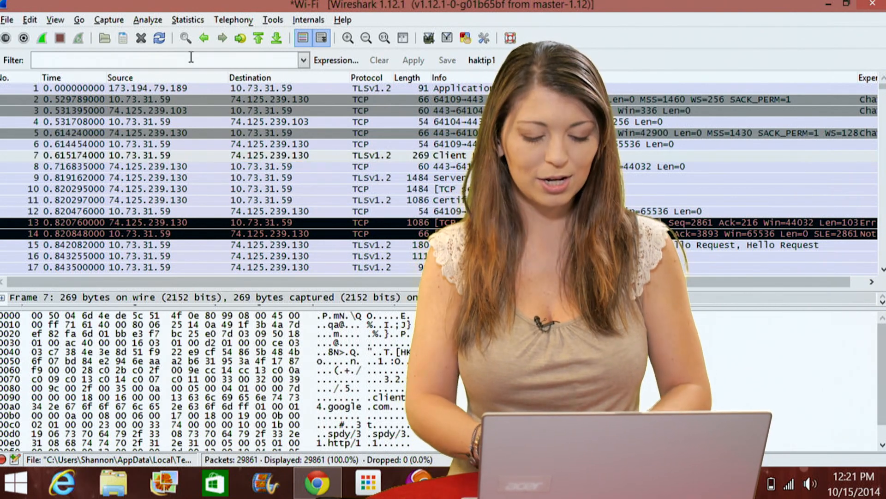
pyautogui.write('ip')
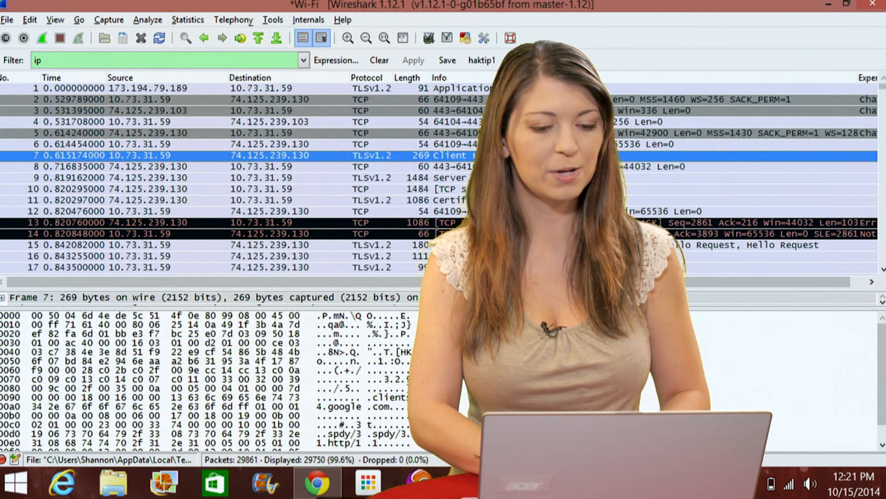
# Filter packets by http, then replace the filter with arp, then udp.
pyautogui.write('http')
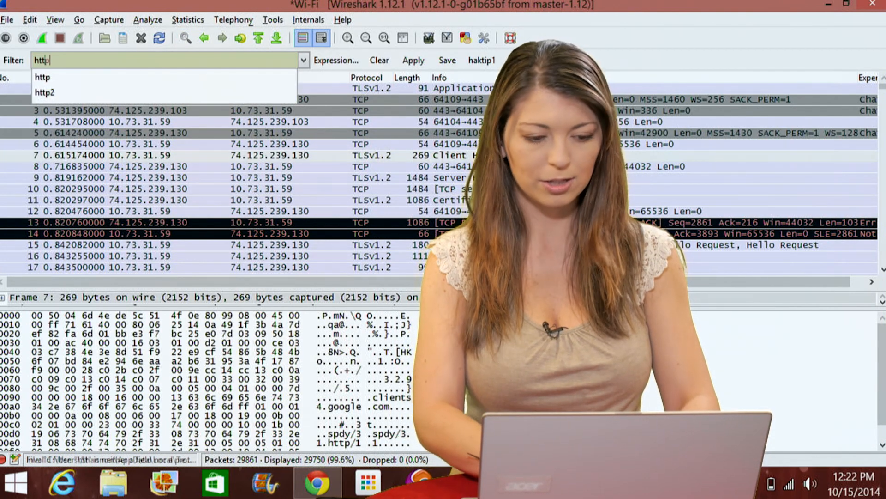
pyautogui.click(412, 60)
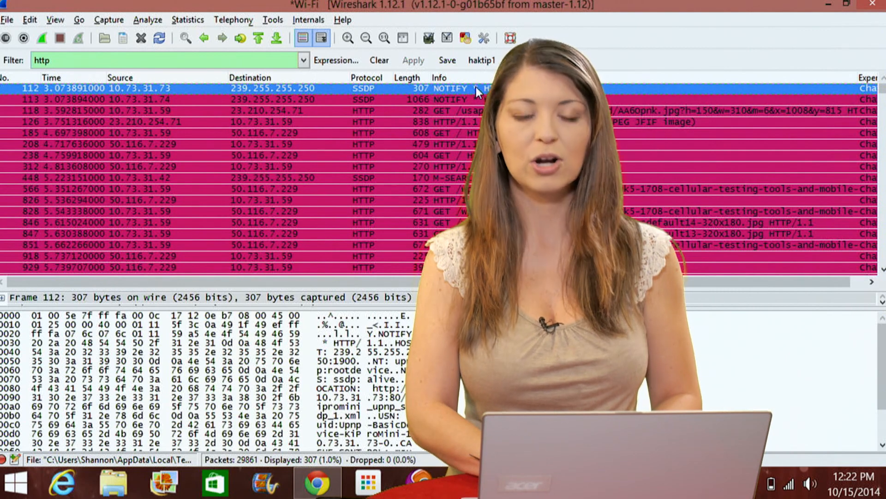
pyautogui.click(156, 60)
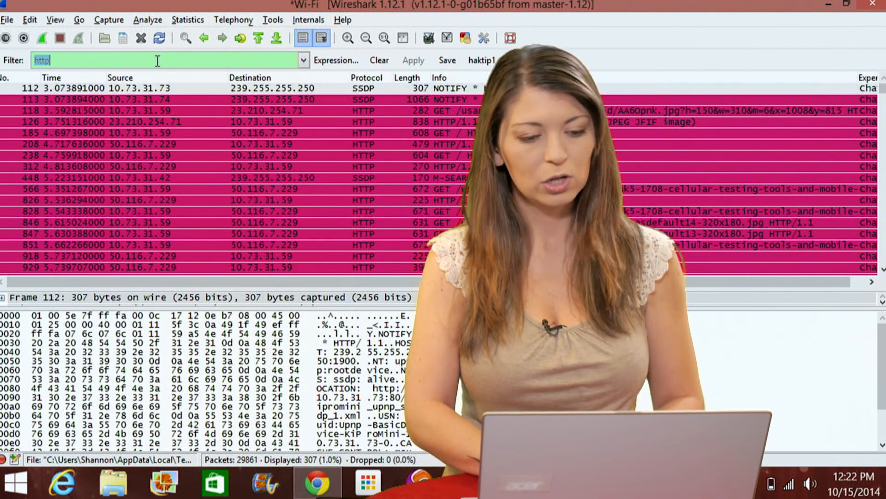
pyautogui.write('a')
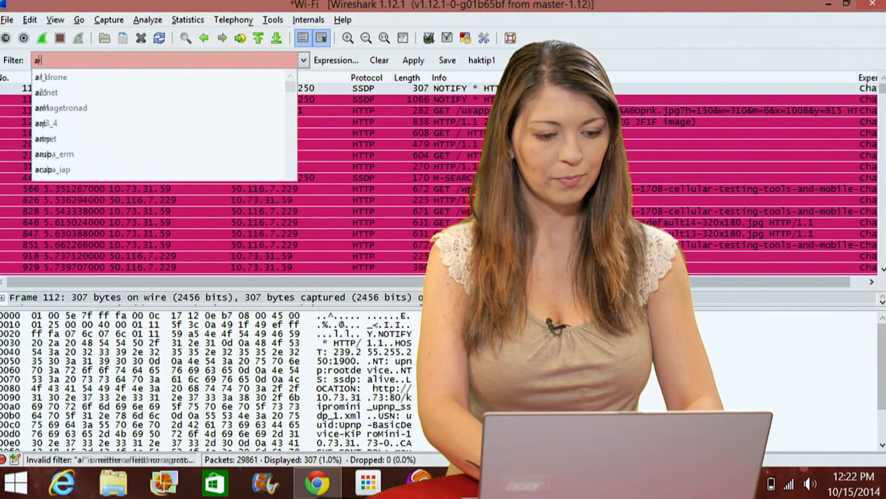
pyautogui.write('rp')
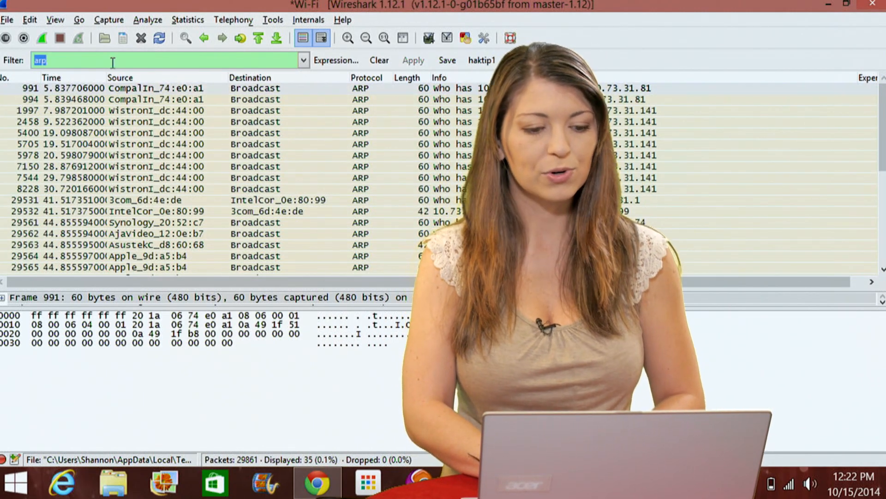
pyautogui.write('udp')
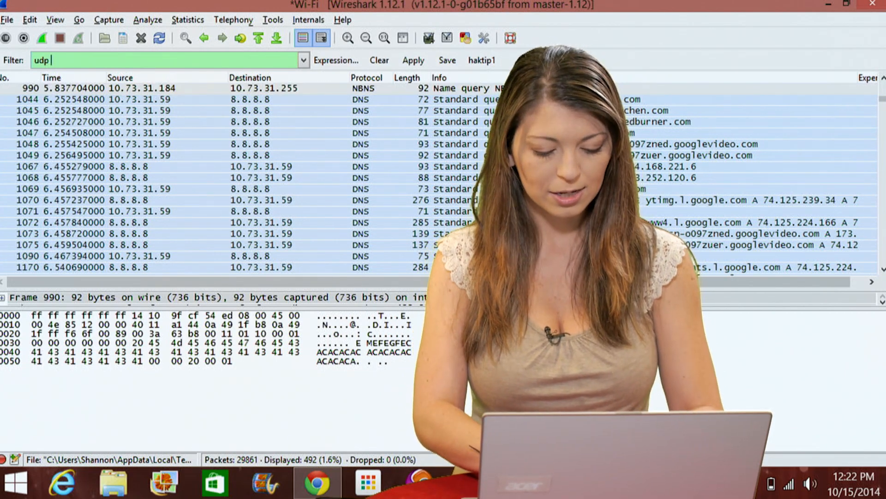
# Apply the combined filter udp || http, changed from udp && http.
pyautogui.write('&& http')
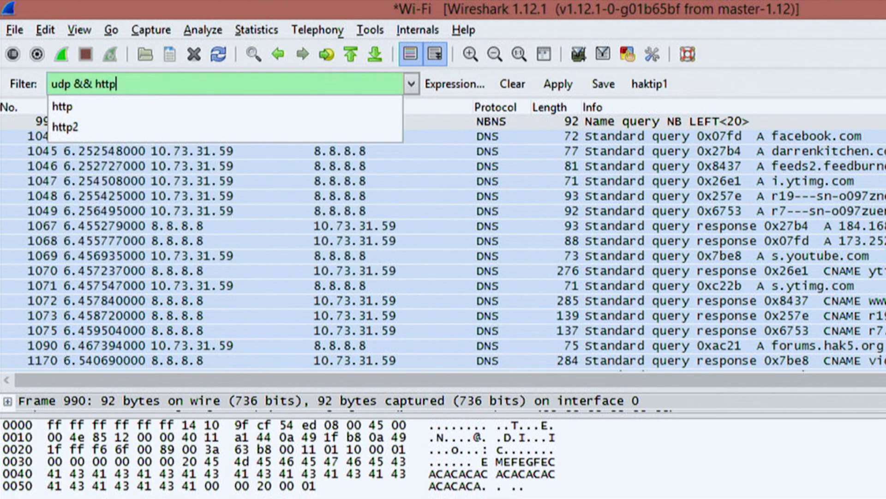
pyautogui.click(556, 84)
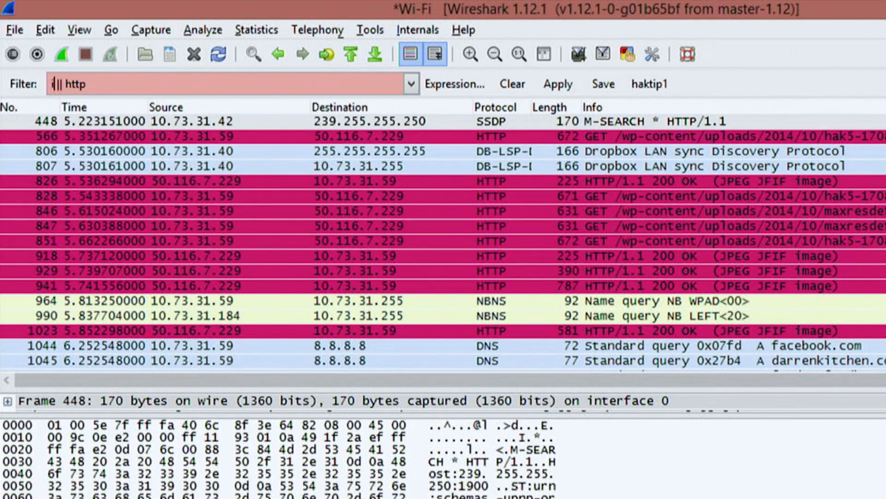
# Enter and apply the filter ip.addr == 10.73.31.40 || http.
pyautogui.write('p.addr == 10')
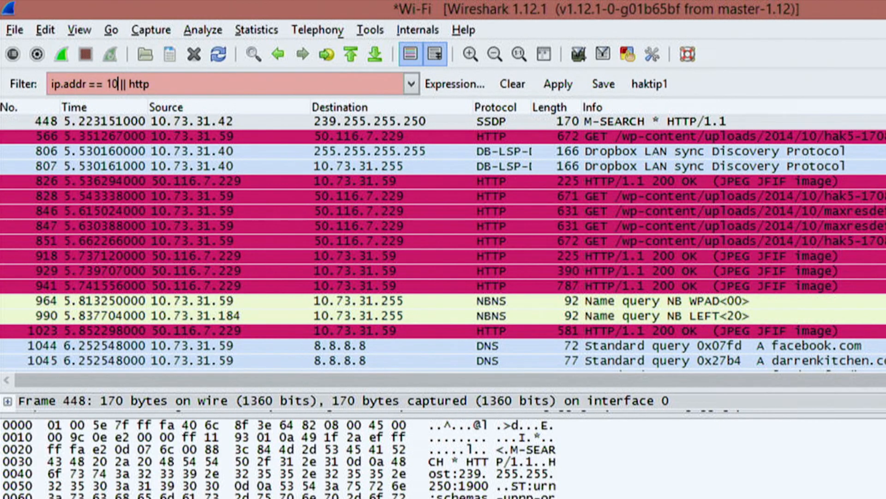
pyautogui.write('.73.31.40')
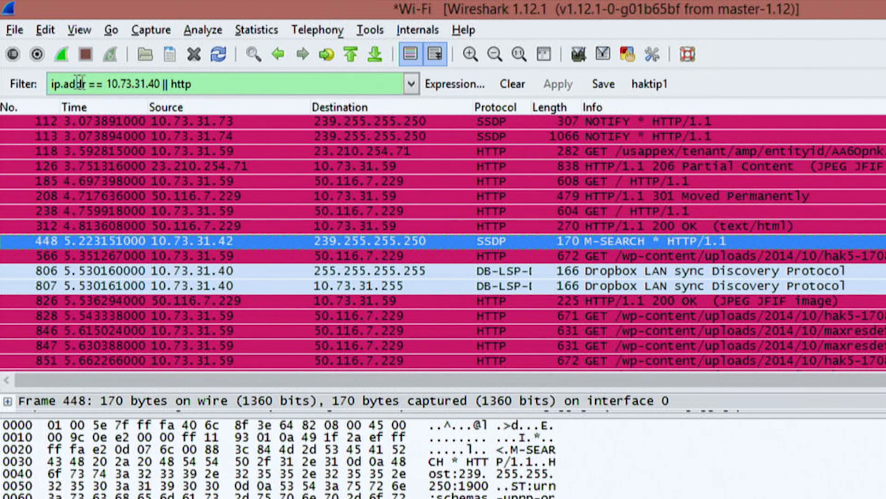
pyautogui.click(195, 83)
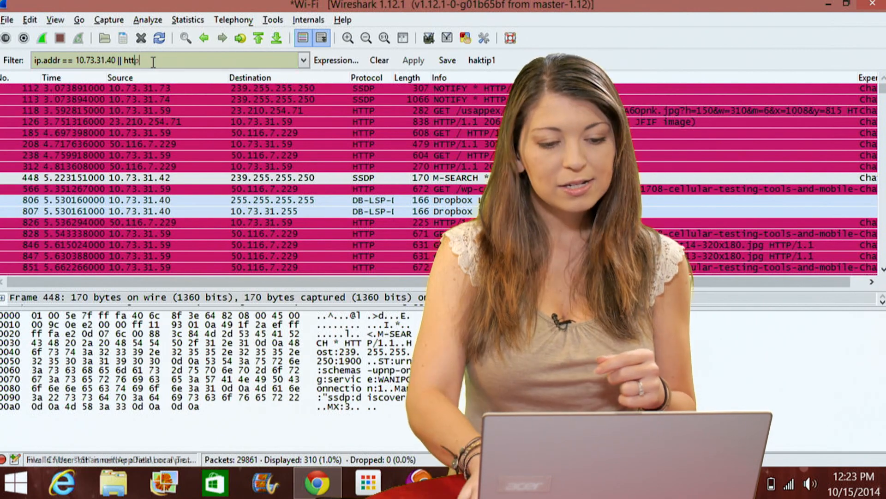
# Apply the tcp.port == 80 filter, then begin an ip.dst filter.
pyautogui.write('tcp.port == 80')
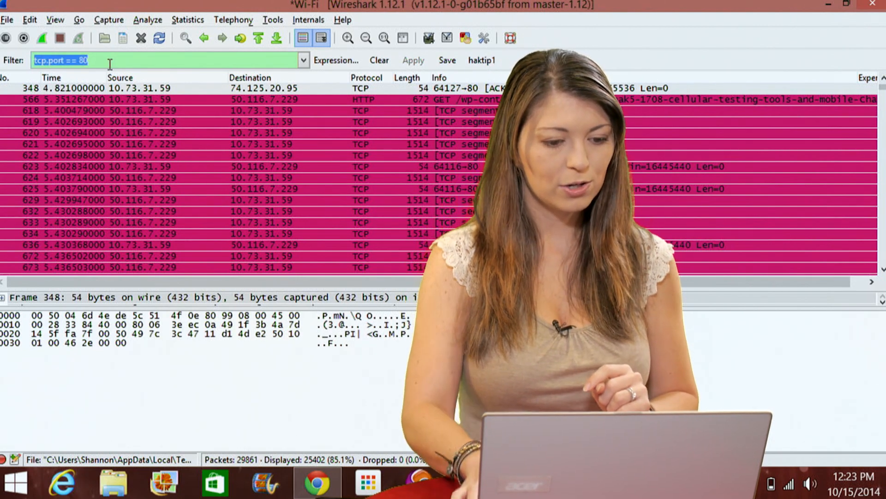
pyautogui.write('ip.dst !=')
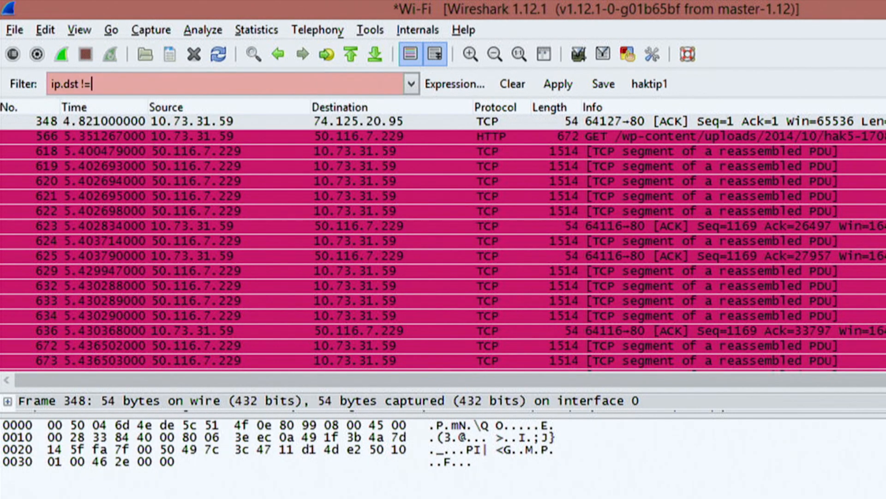
# Type the partial exclusion filter 'ip.dst != 10.7'.
pyautogui.write('1')
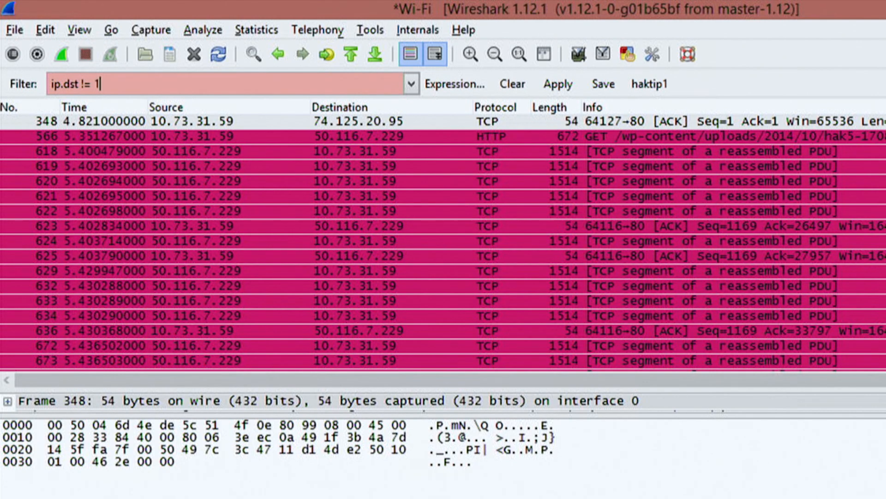
pyautogui.write('0.7')
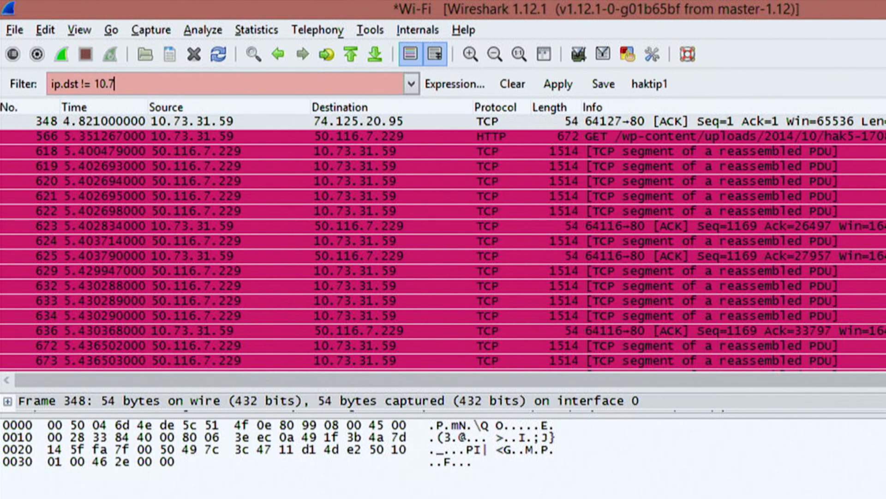